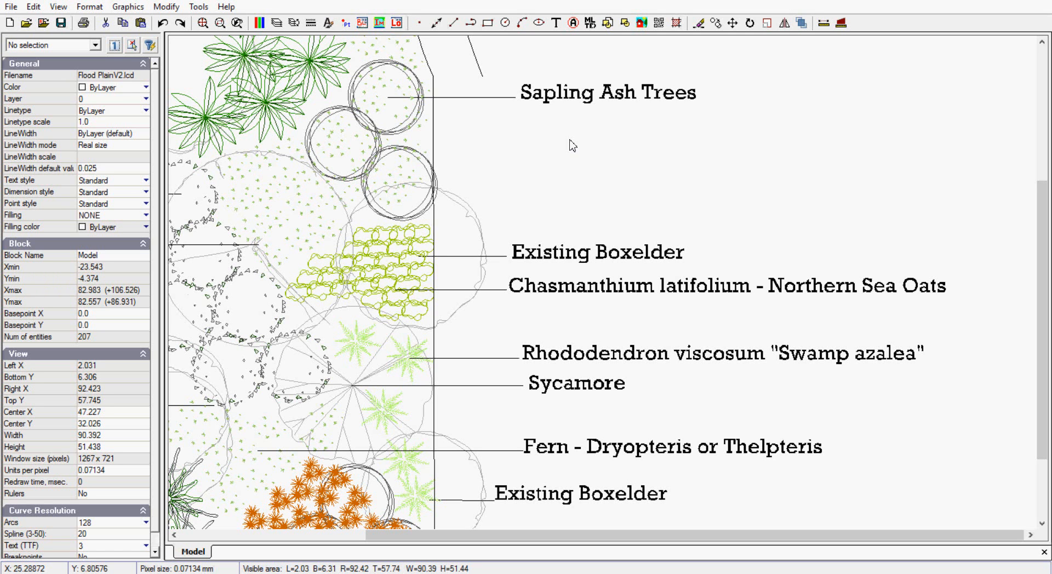
mouse_move(508, 175)
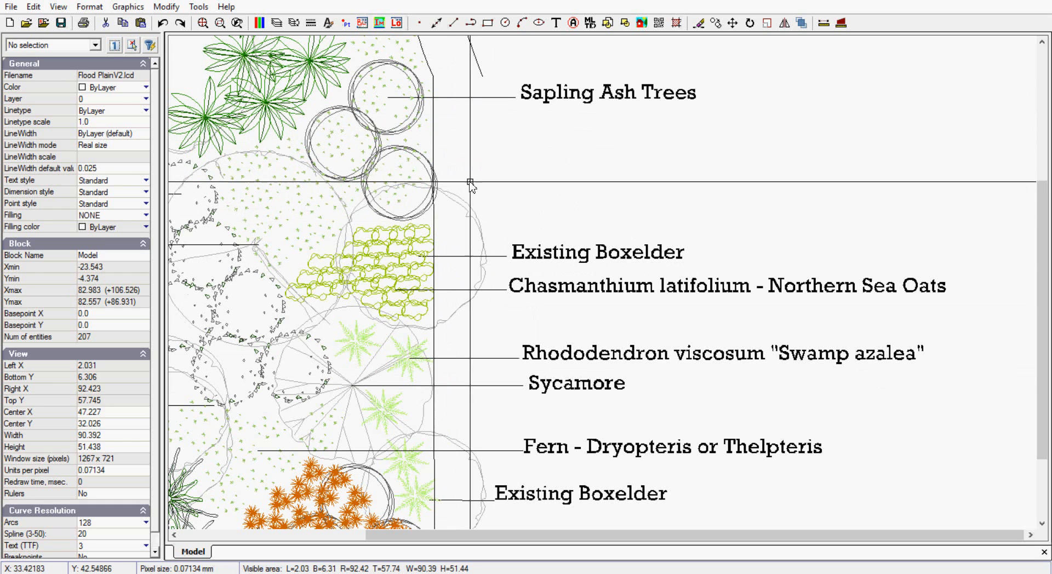
mouse_move(471, 183)
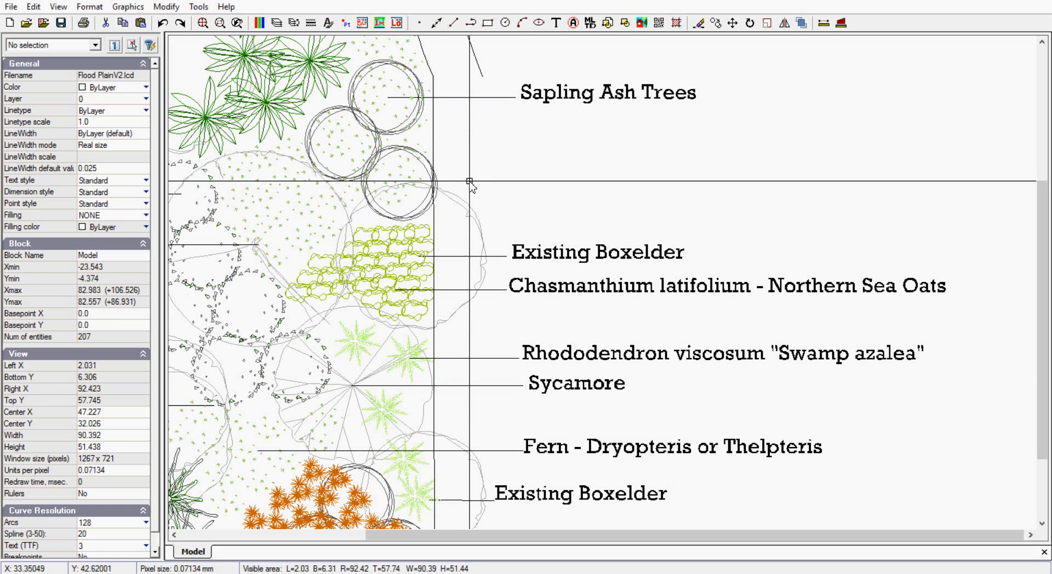
mouse_move(427, 143)
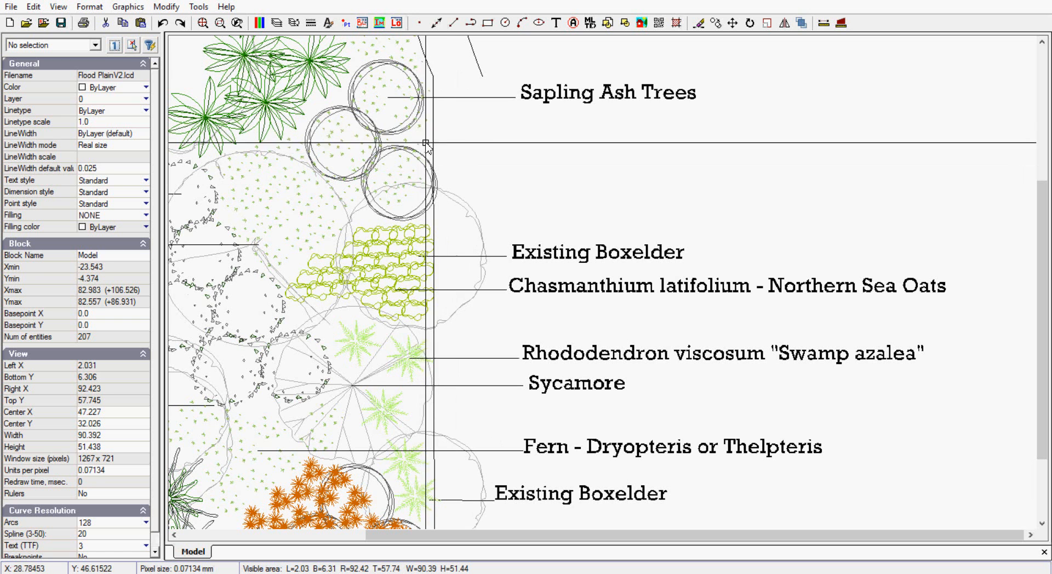
Step: Select the existing vertical line and begin an offset copy of it
click(435, 129)
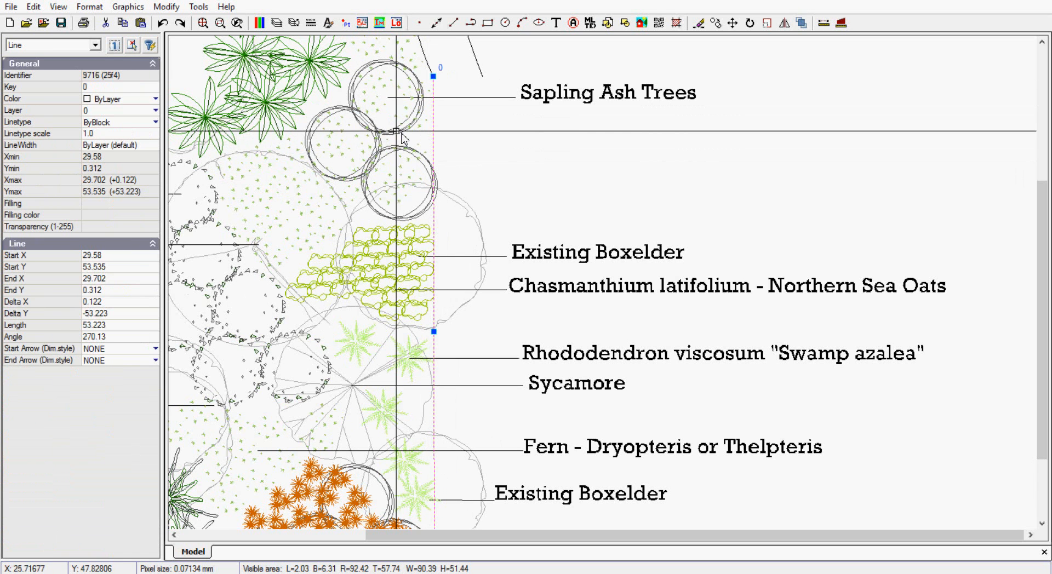
click(165, 6)
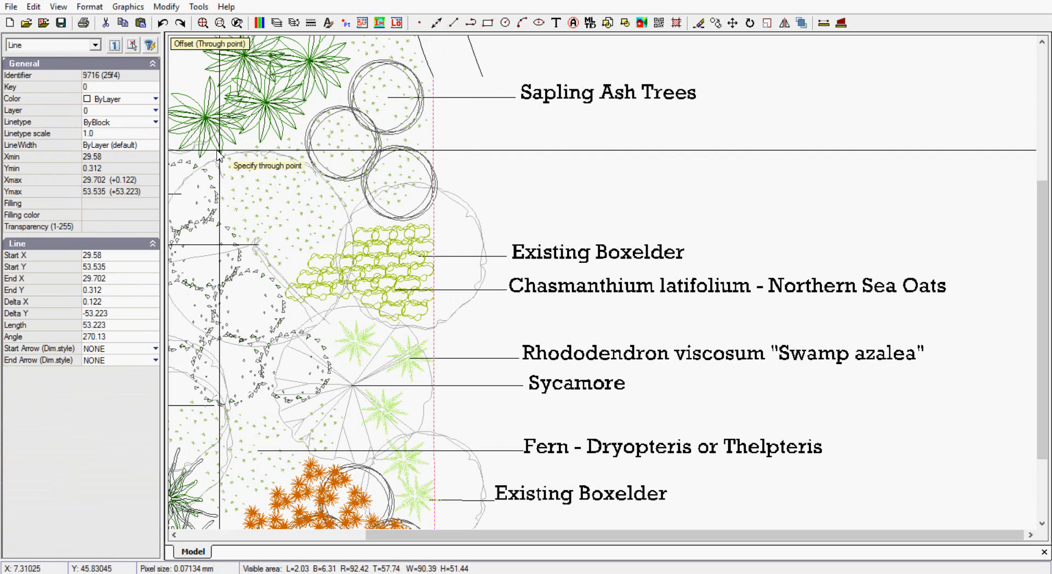
mouse_move(187, 53)
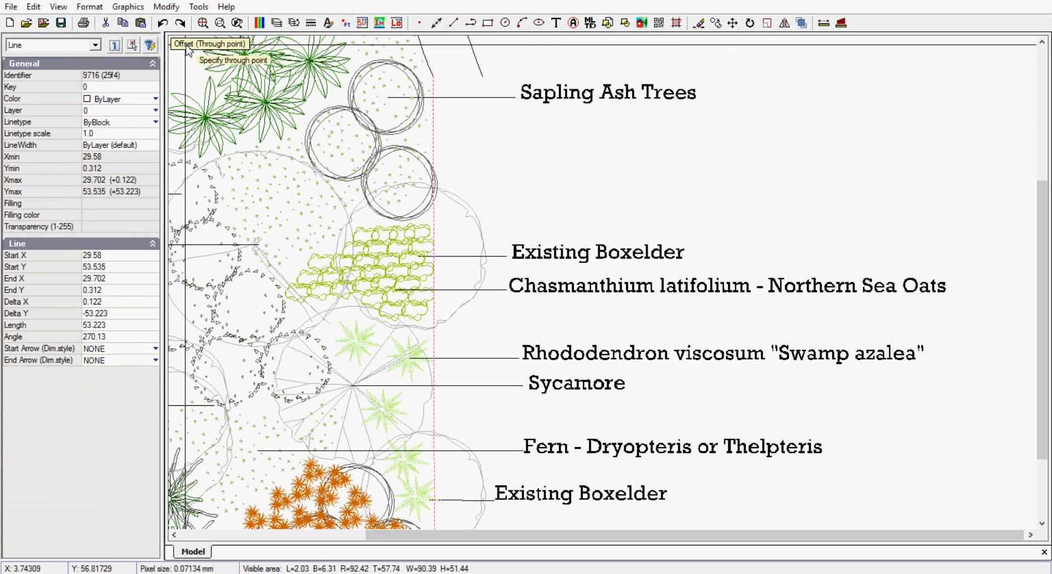
mouse_move(536, 195)
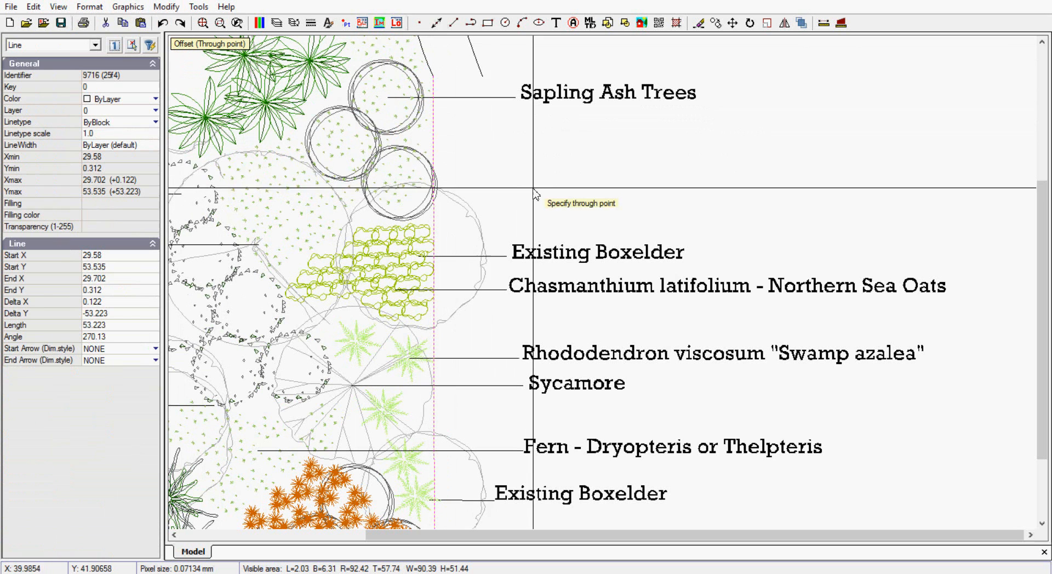
mouse_move(487, 163)
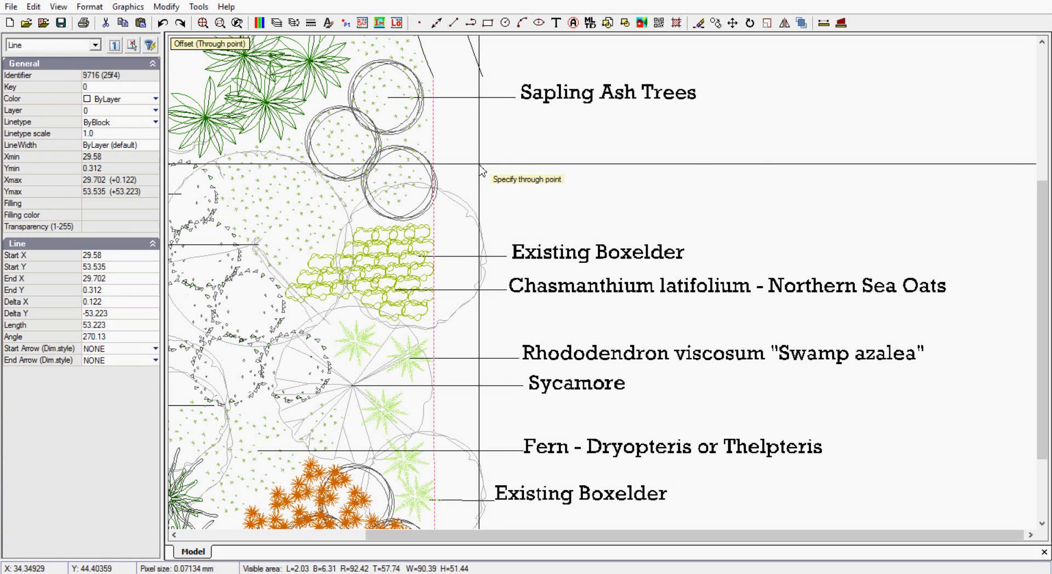
Step: Switch the offset to a fixed distance and enter 5
right_click(483, 171)
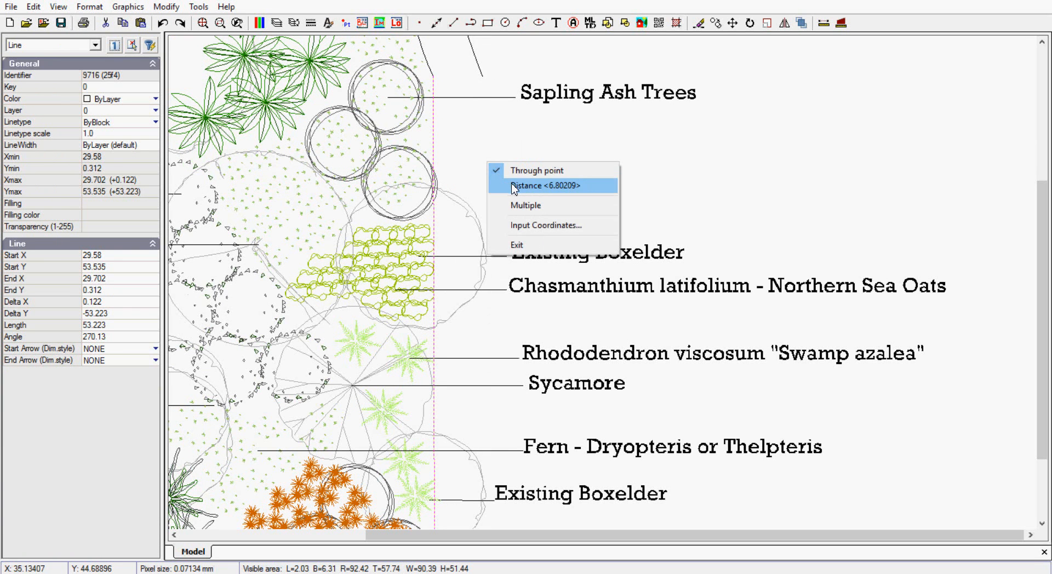
click(543, 187)
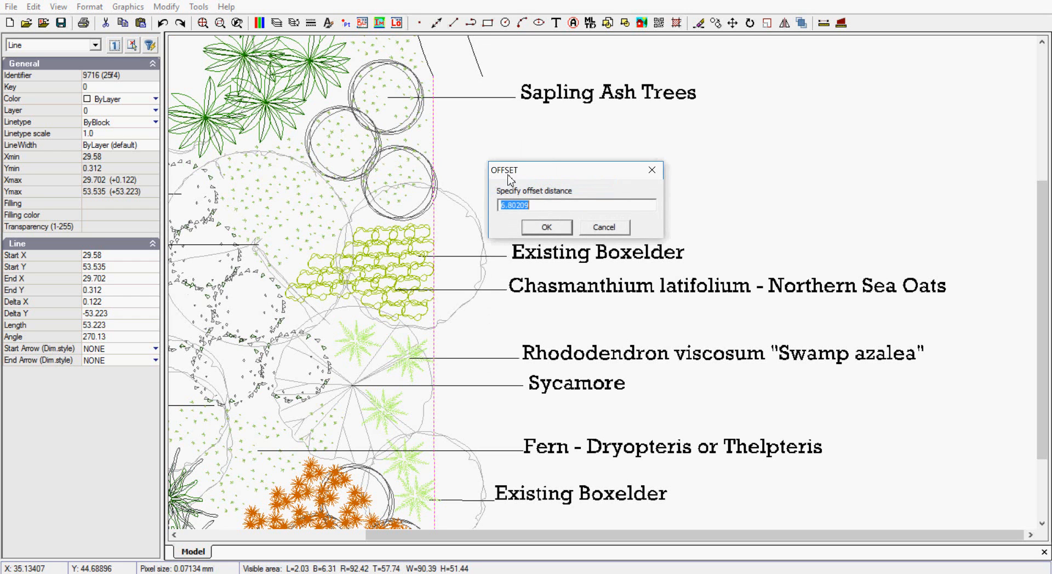
text(5)
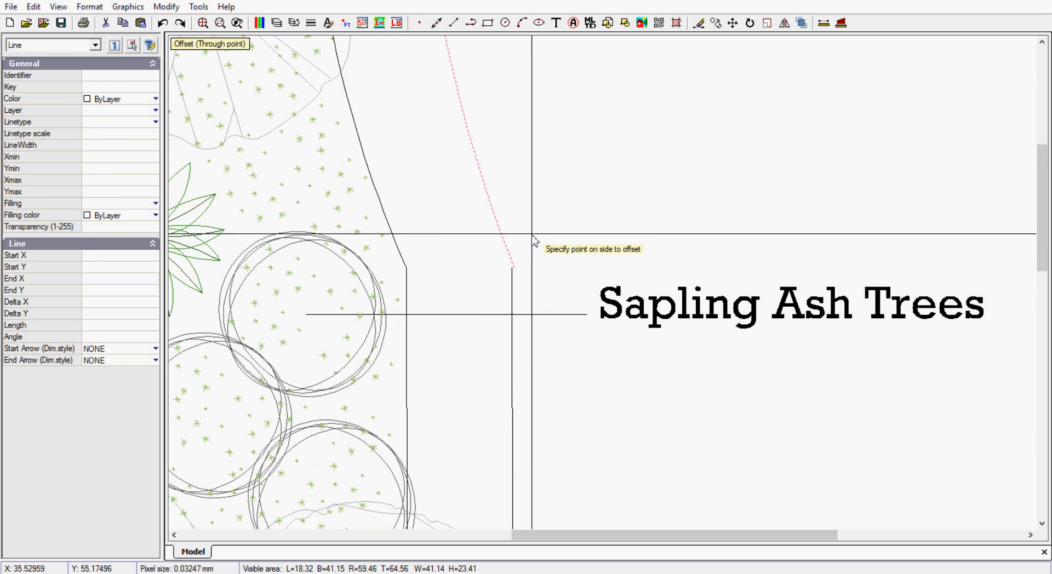
Step: Place the 5-foot offset copy on the chosen side, creating the parallel path line
right_click(534, 240)
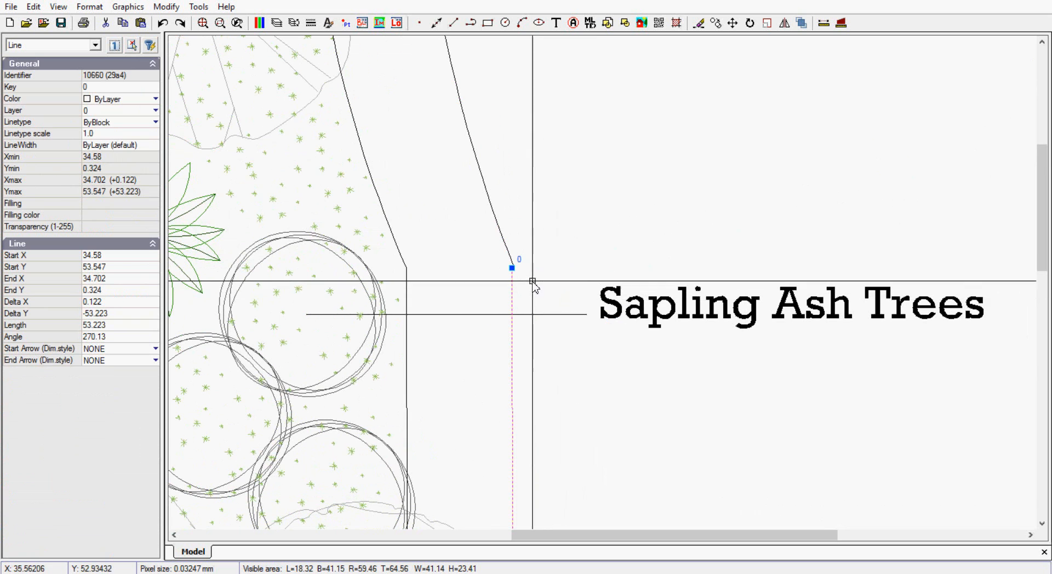
mouse_move(114, 46)
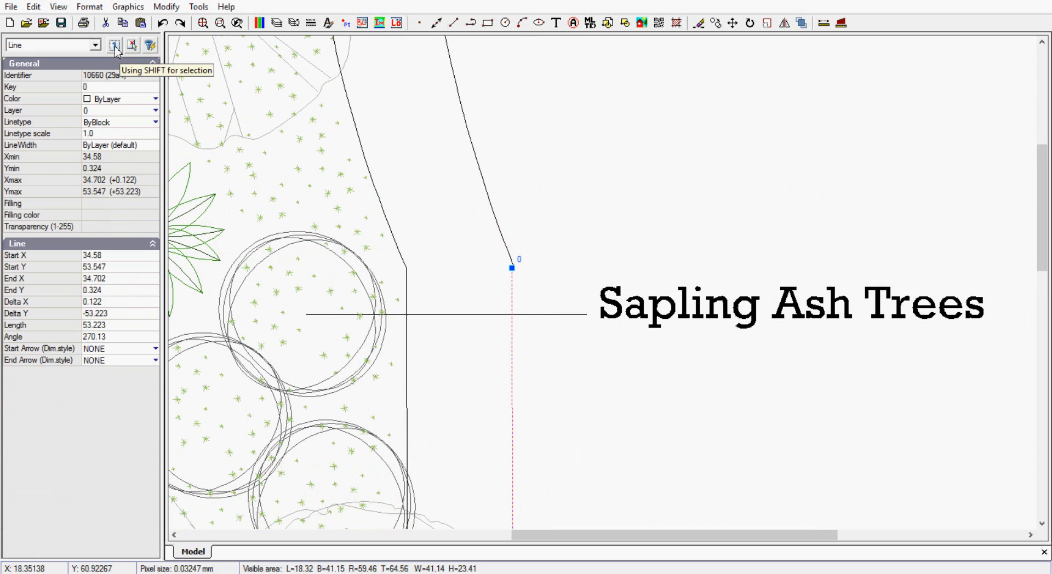
mouse_move(621, 279)
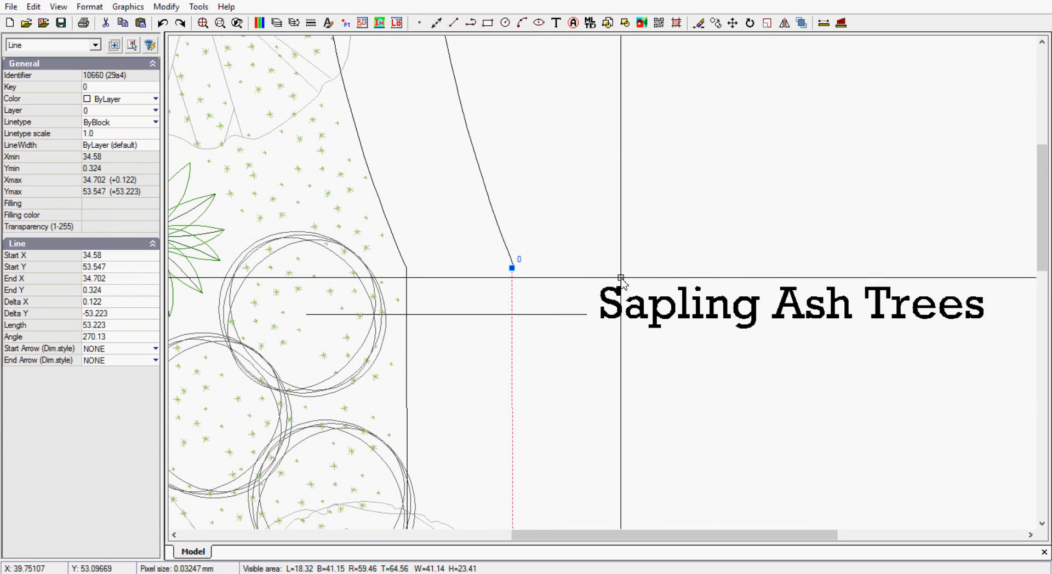